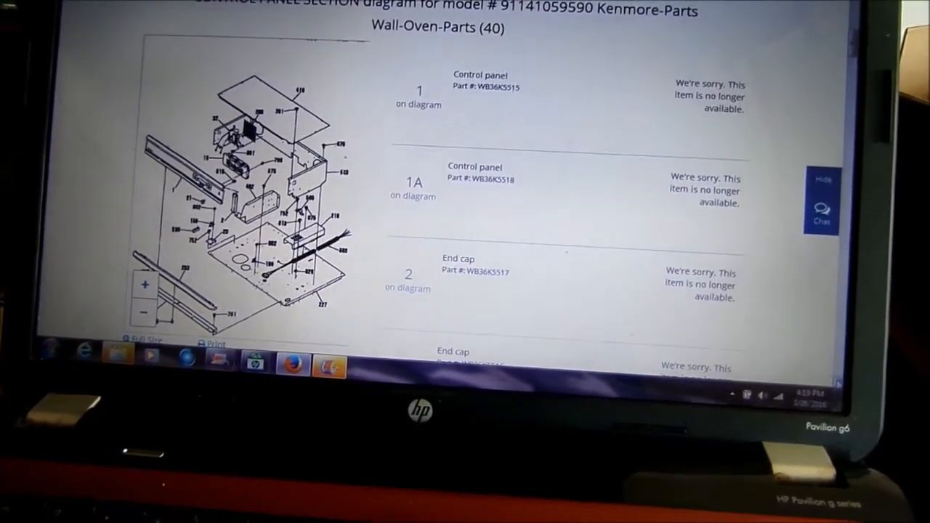
scroll(down, 3)
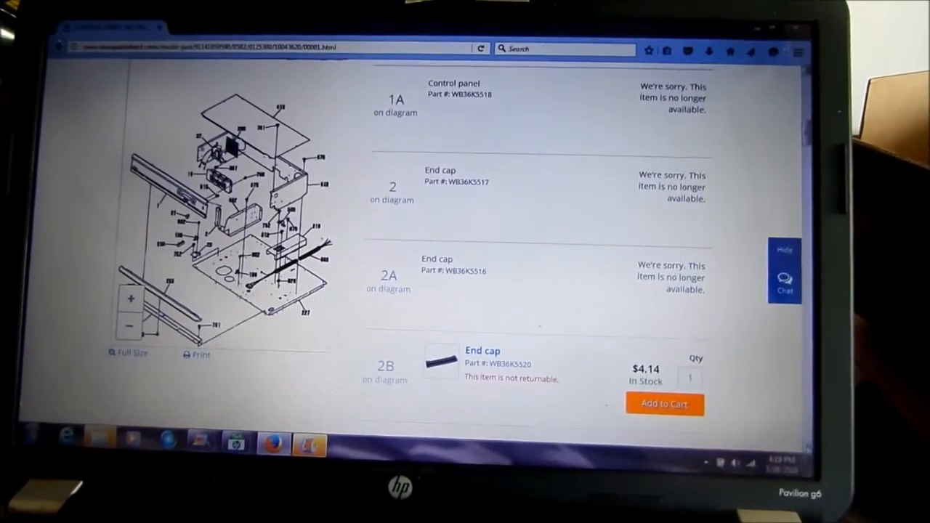
scroll(down, 3)
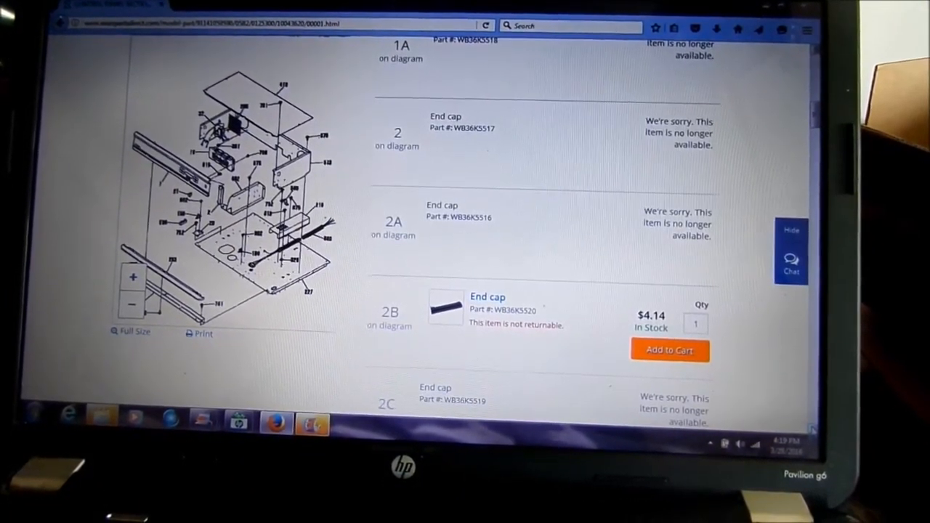
scroll(down, 3)
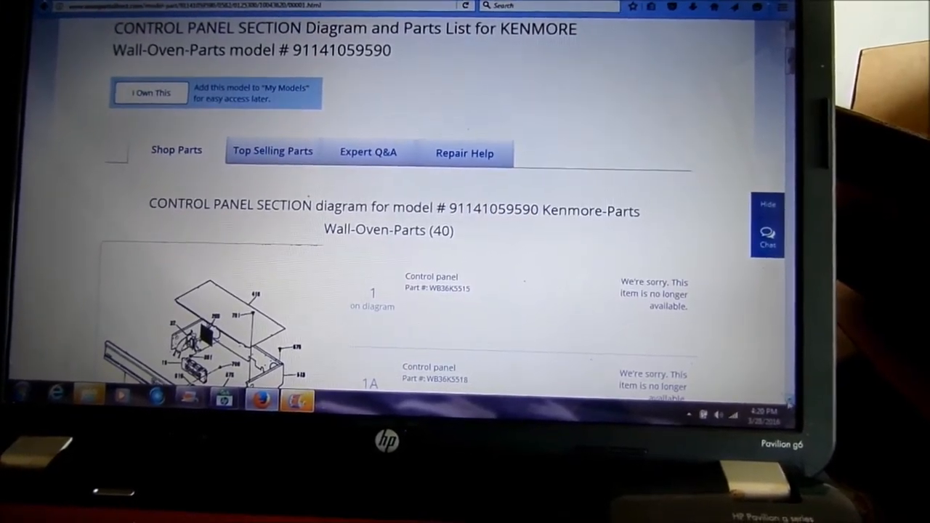
scroll(down, 3)
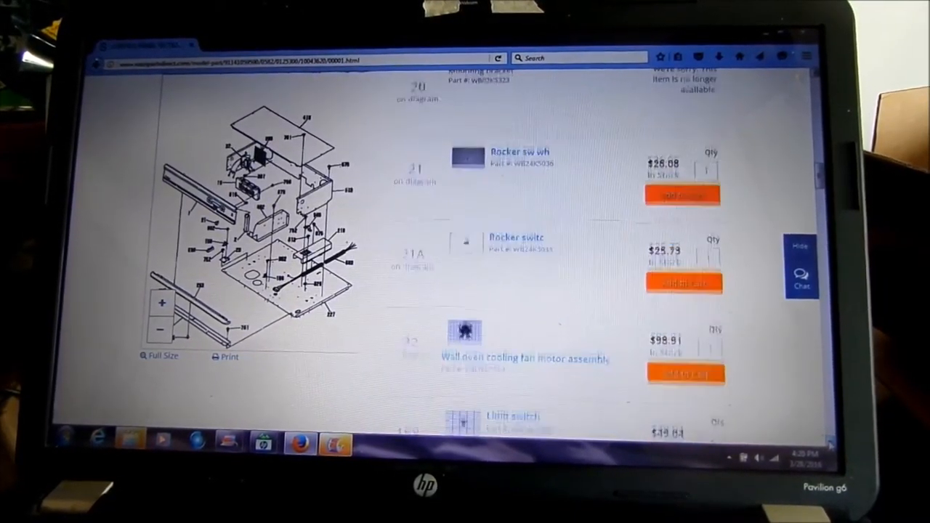
scroll(down, 3)
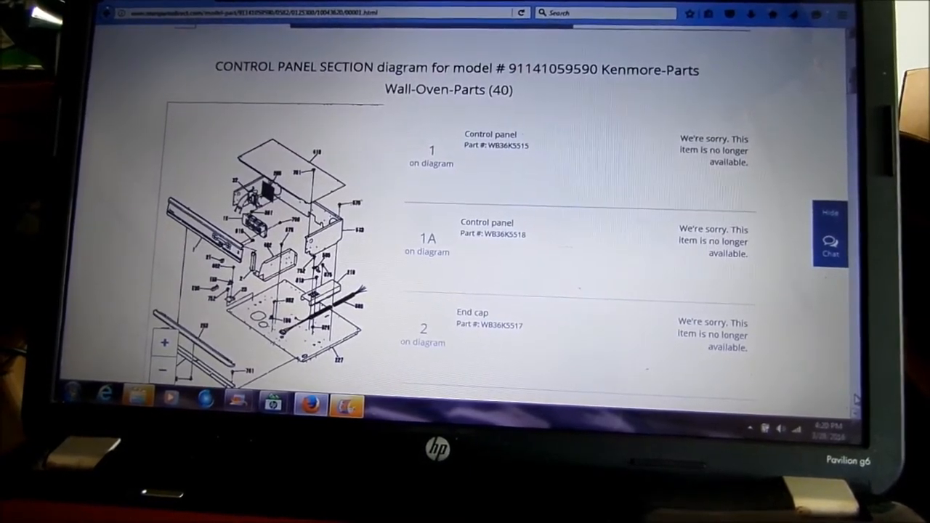
scroll(down, 3)
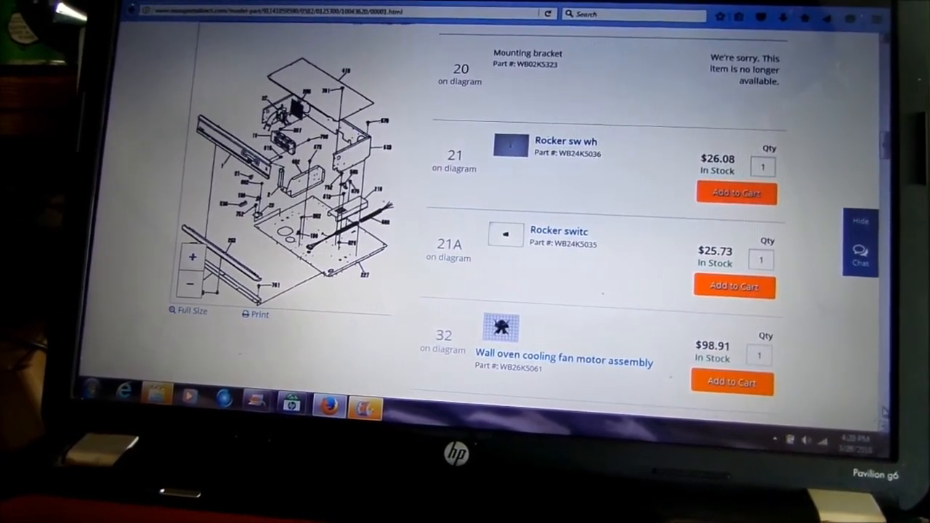